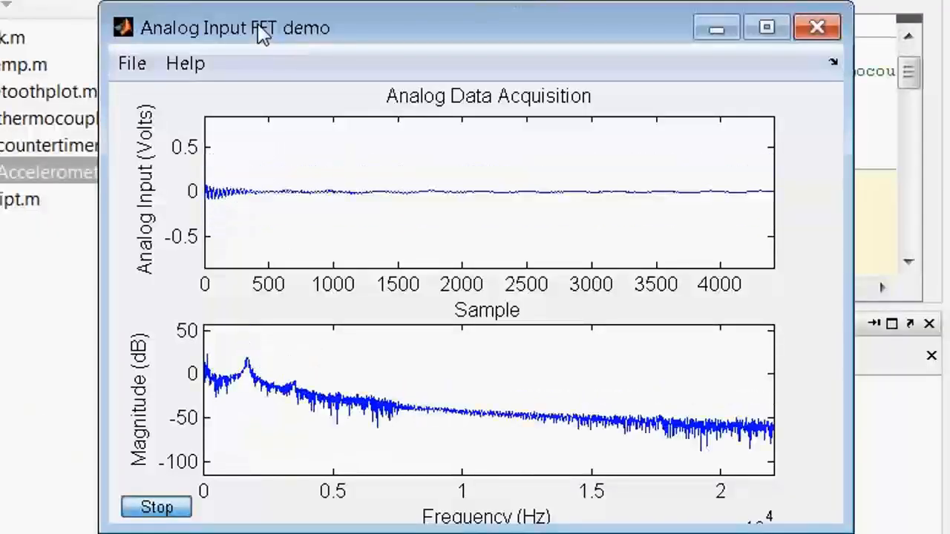
# Step: Run daq.getDevices and daq.createSession("ni"), then begin addAnalogInputChannel(s, for the accelerometer
pyautogui.click(817, 26)
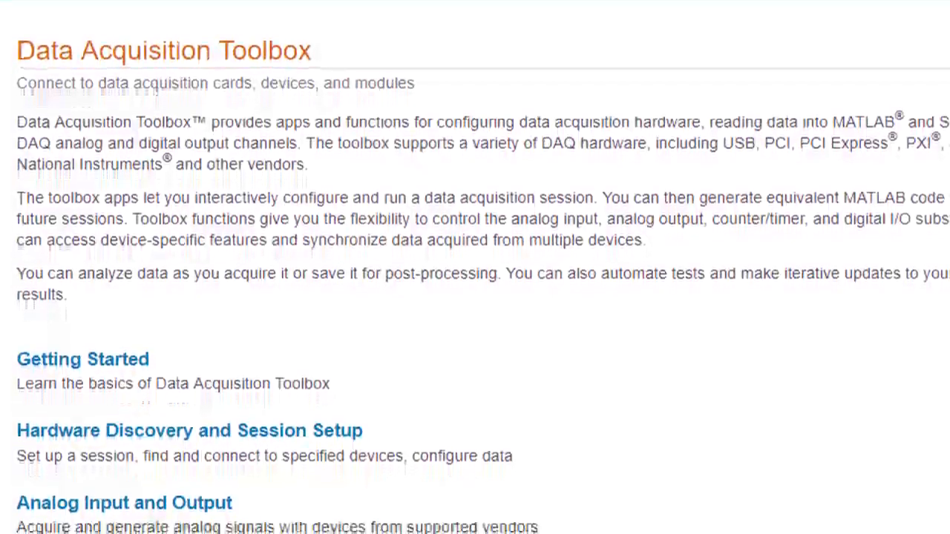
pyautogui.scroll(-3)
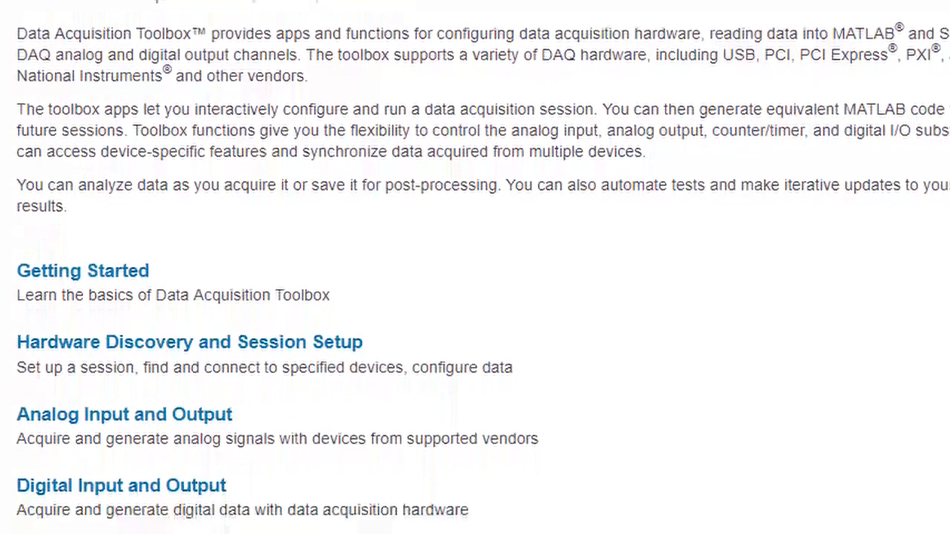
pyautogui.scroll(-3)
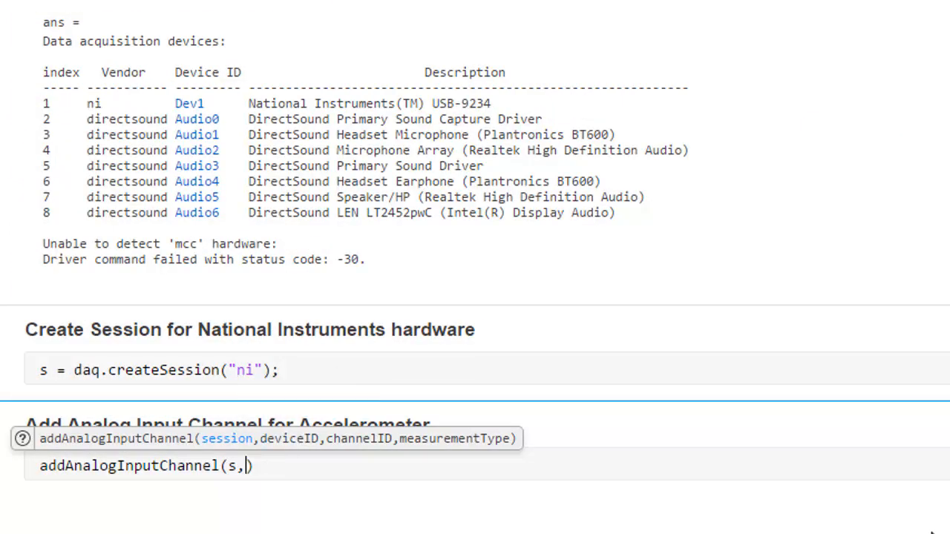
# Step: Complete addAnalogInputChannel with "Dev1","ai0", before the RotaryEncoder.mlx example appears
pyautogui.write('"Dev1","ai0",')
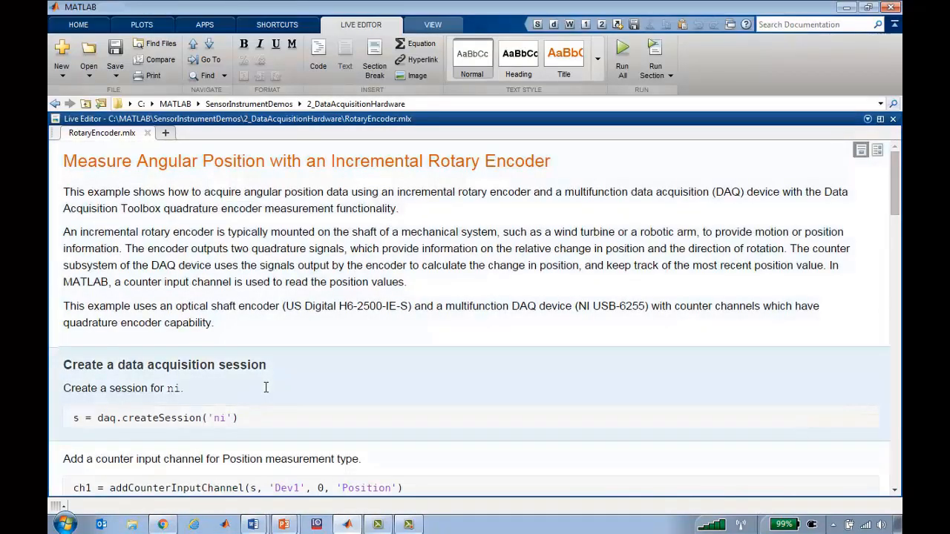
# Step: Run the rotary encoder live script and review its position counter output
pyautogui.click(181, 389)
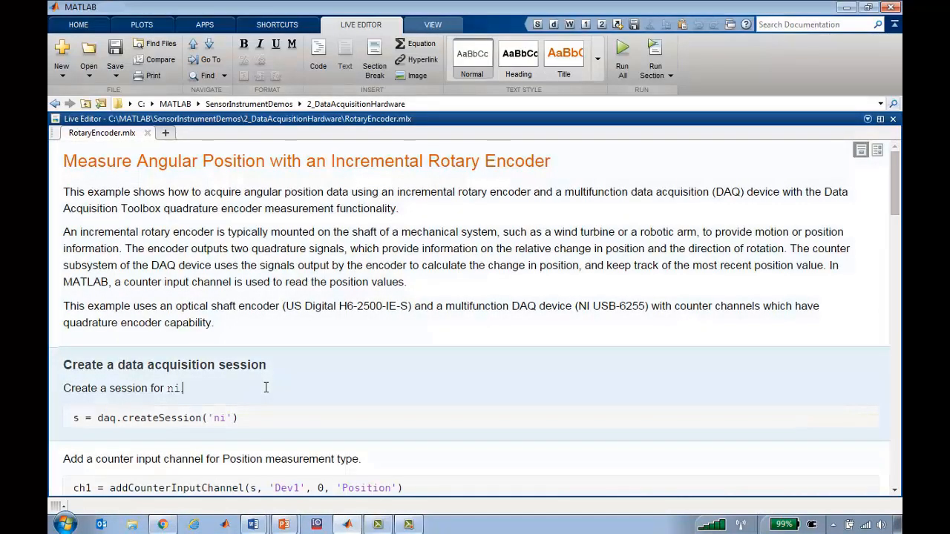
pyautogui.scroll(-3)
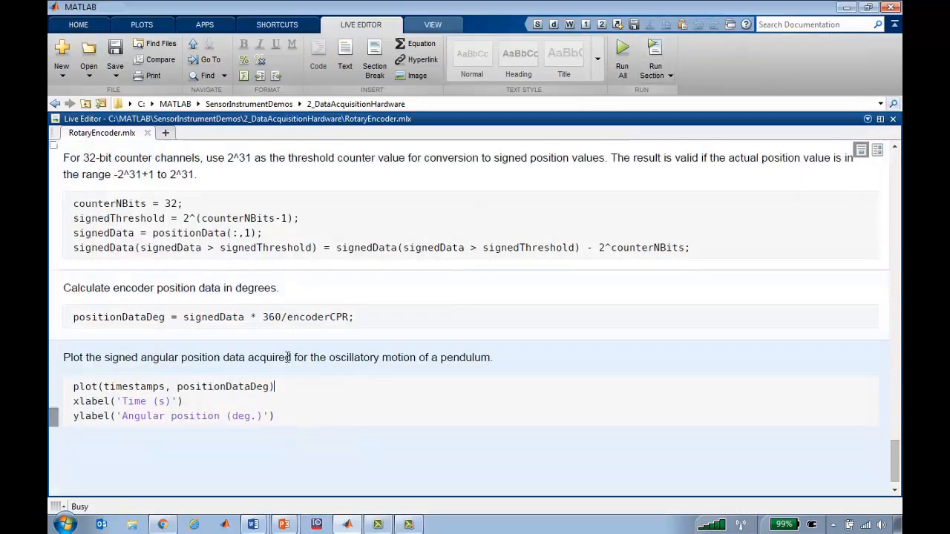
pyautogui.click(622, 56)
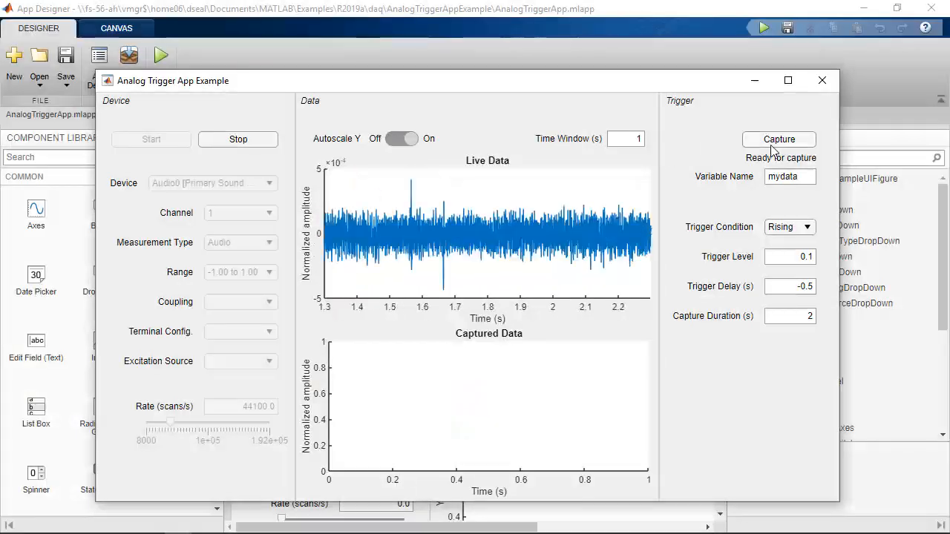
# Step: Capture a triggered data block in the Analog Trigger App and load the DAQ_1 timetable into Signal Analyzer
pyautogui.click(778, 139)
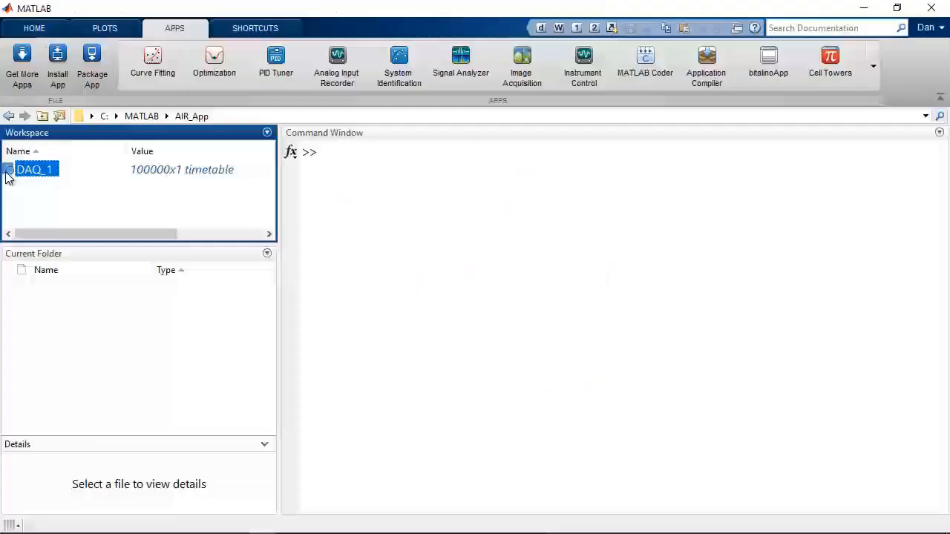
pyautogui.doubleClick(33, 169)
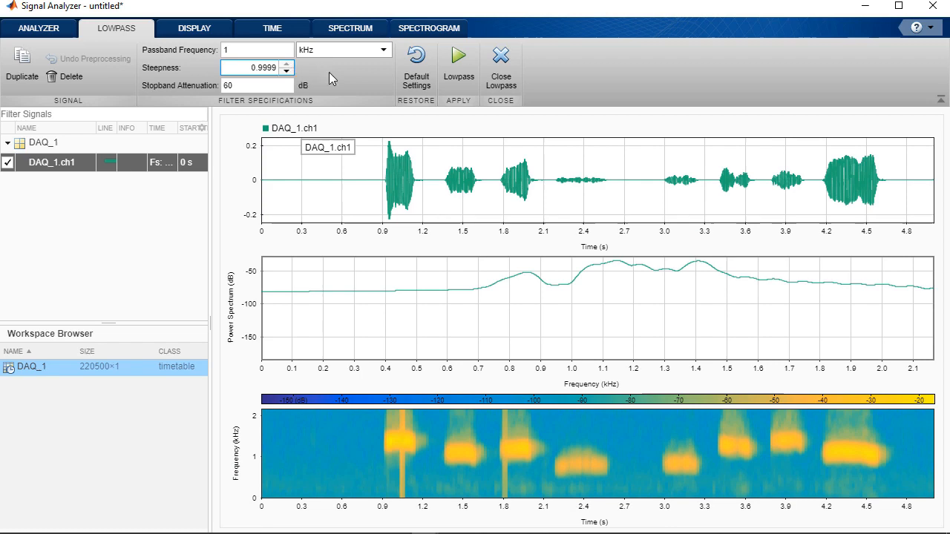
# Step: Apply the 1 kHz lowpass filter to DAQ_1 and confirm overwriting the original signal
pyautogui.click(457, 67)
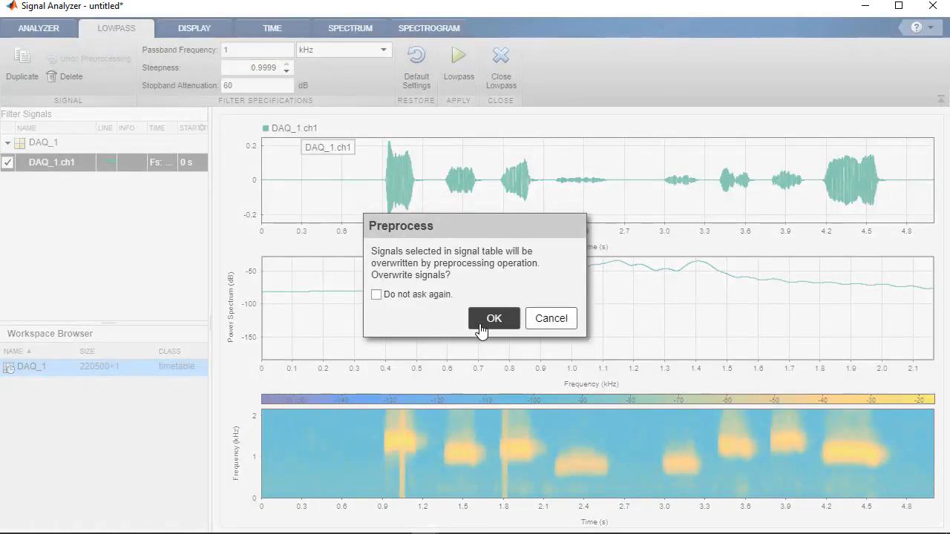
pyautogui.click(493, 318)
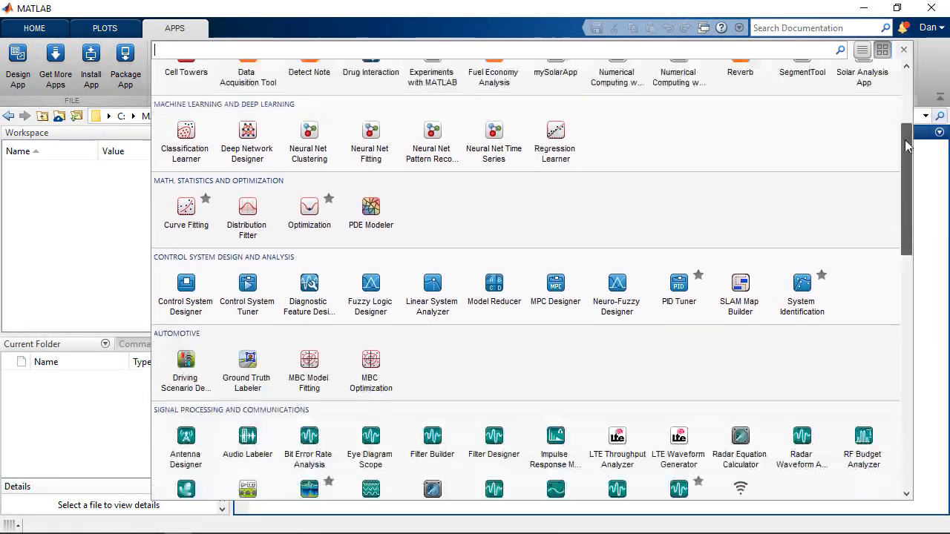
# Step: Record NI USB-6218 voltage data and generate two output signals, yielding an "ni" session script at rate 10000
pyautogui.scroll(-3)
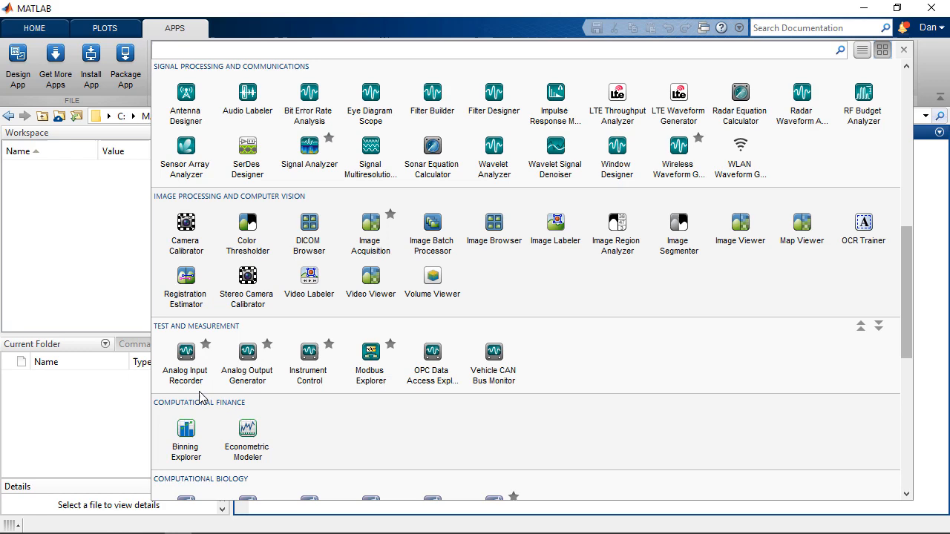
pyautogui.moveTo(247, 353)
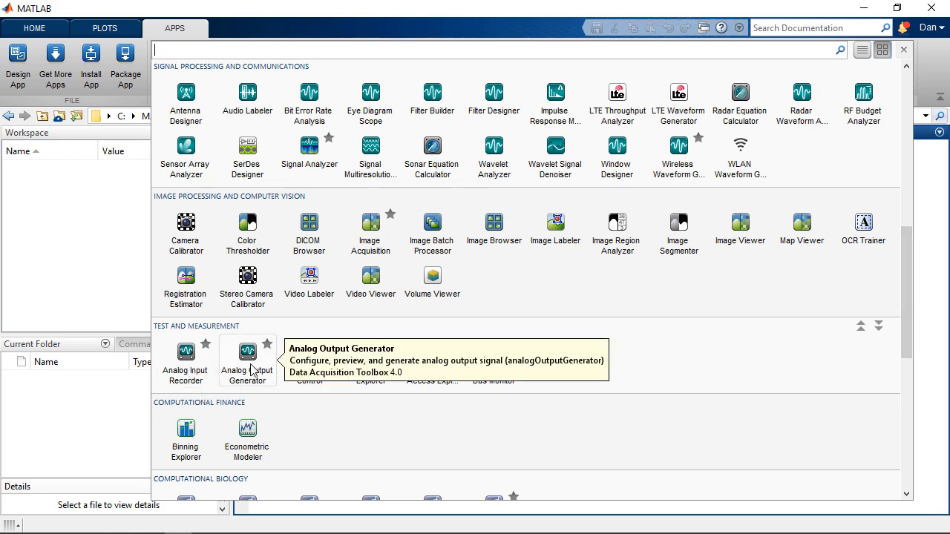
pyautogui.click(186, 356)
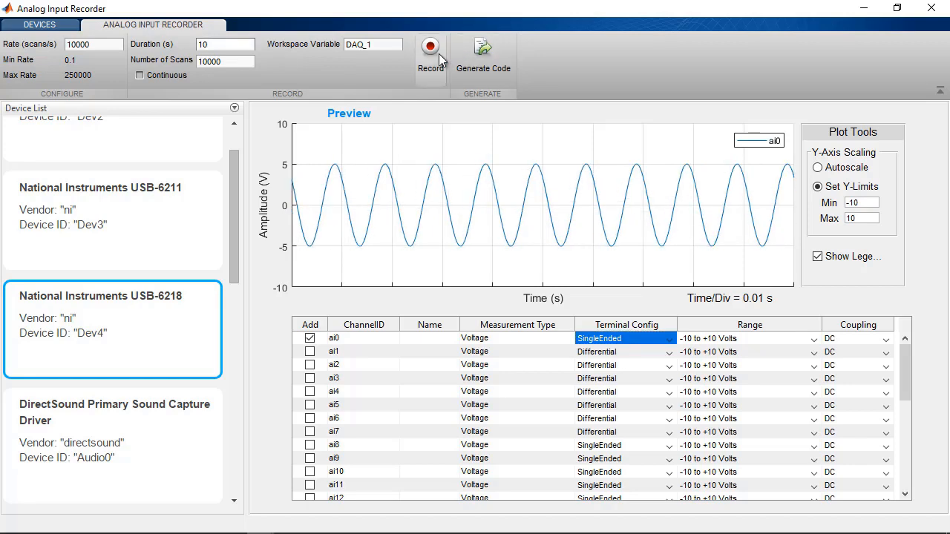
pyautogui.click(431, 47)
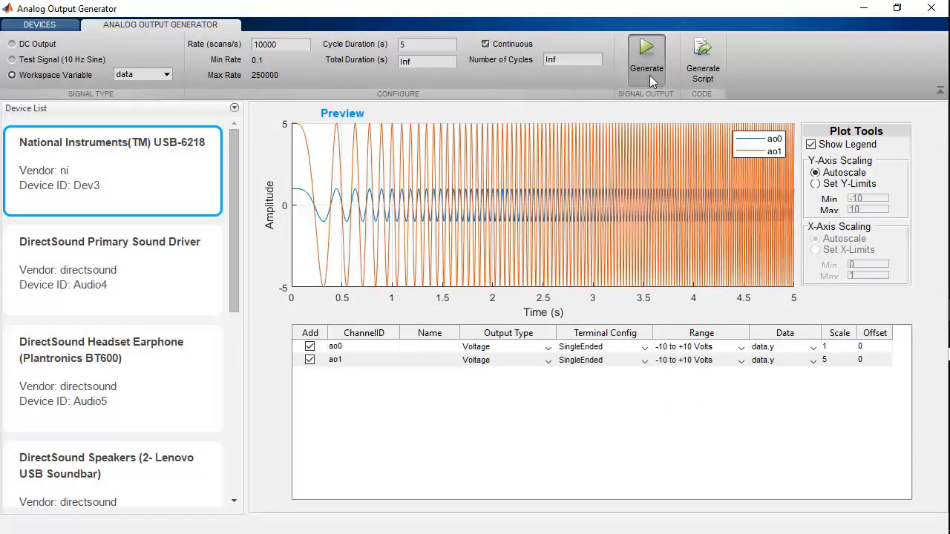
pyautogui.click(646, 57)
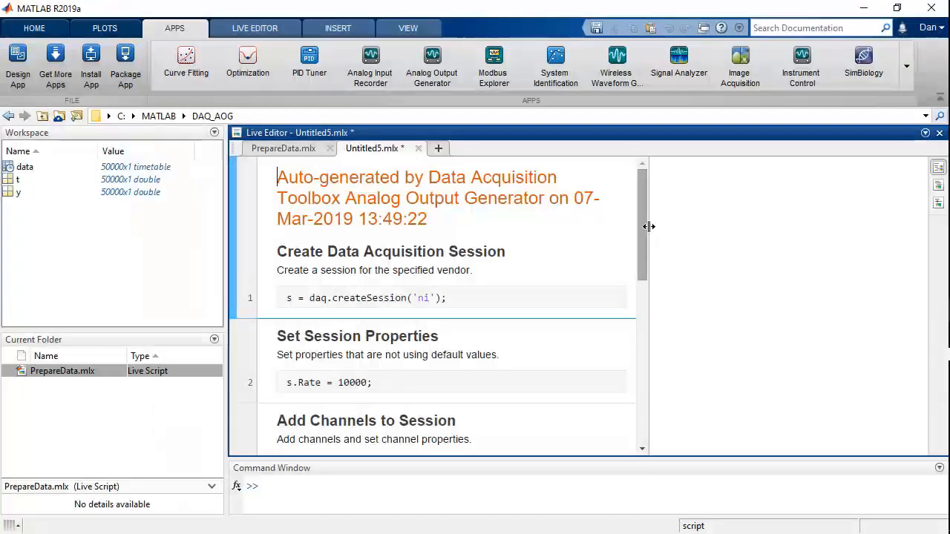
# Step: Scroll the generated script to the Add Channels section adding ao0 and ao1 on Dev3
pyautogui.scroll(-3)
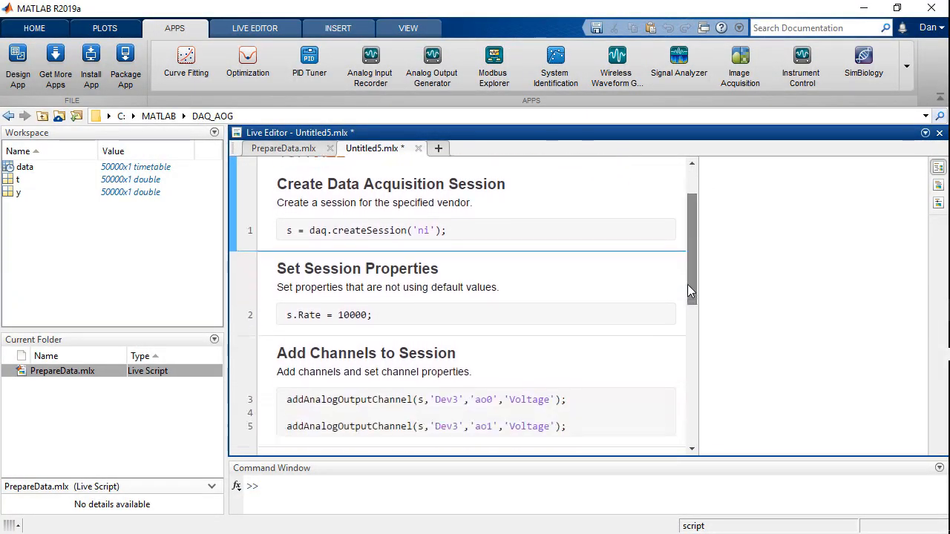
pyautogui.scroll(-3)
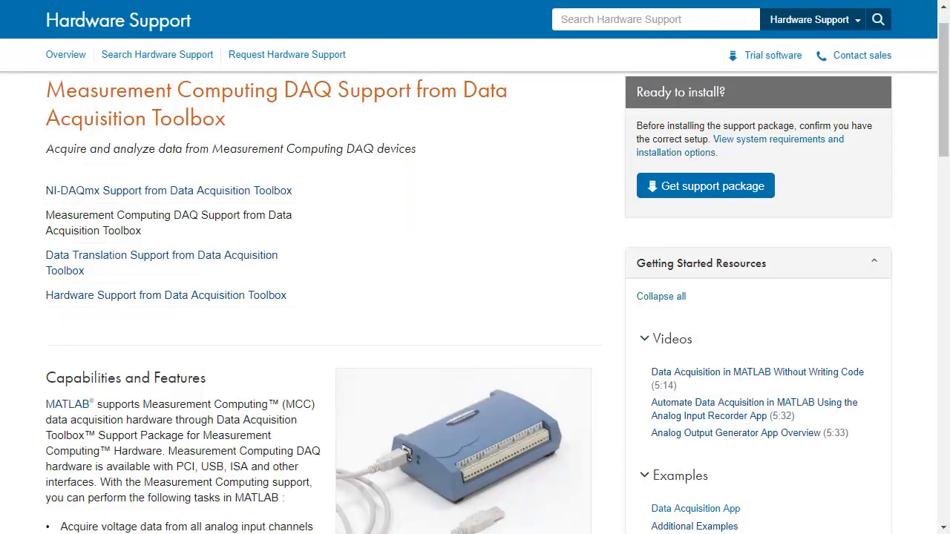
# Step: Go to mathworks.com/products/daq.html and scroll to the Analog Output Generator App section
pyautogui.click(160, 261)
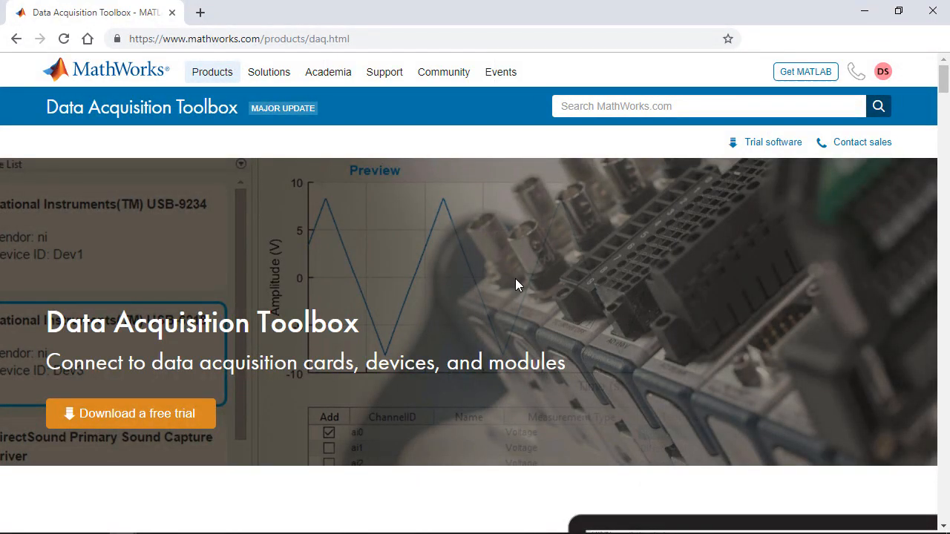
pyautogui.scroll(-3)
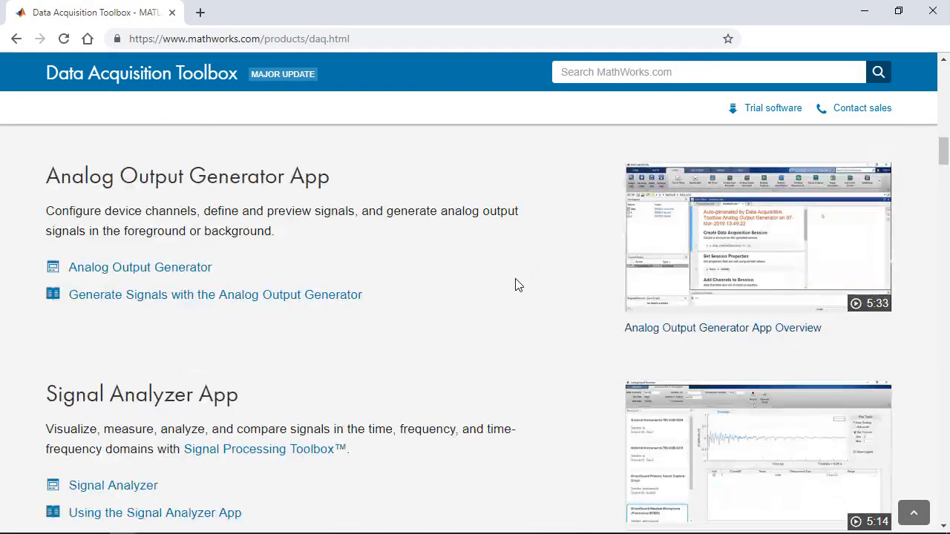